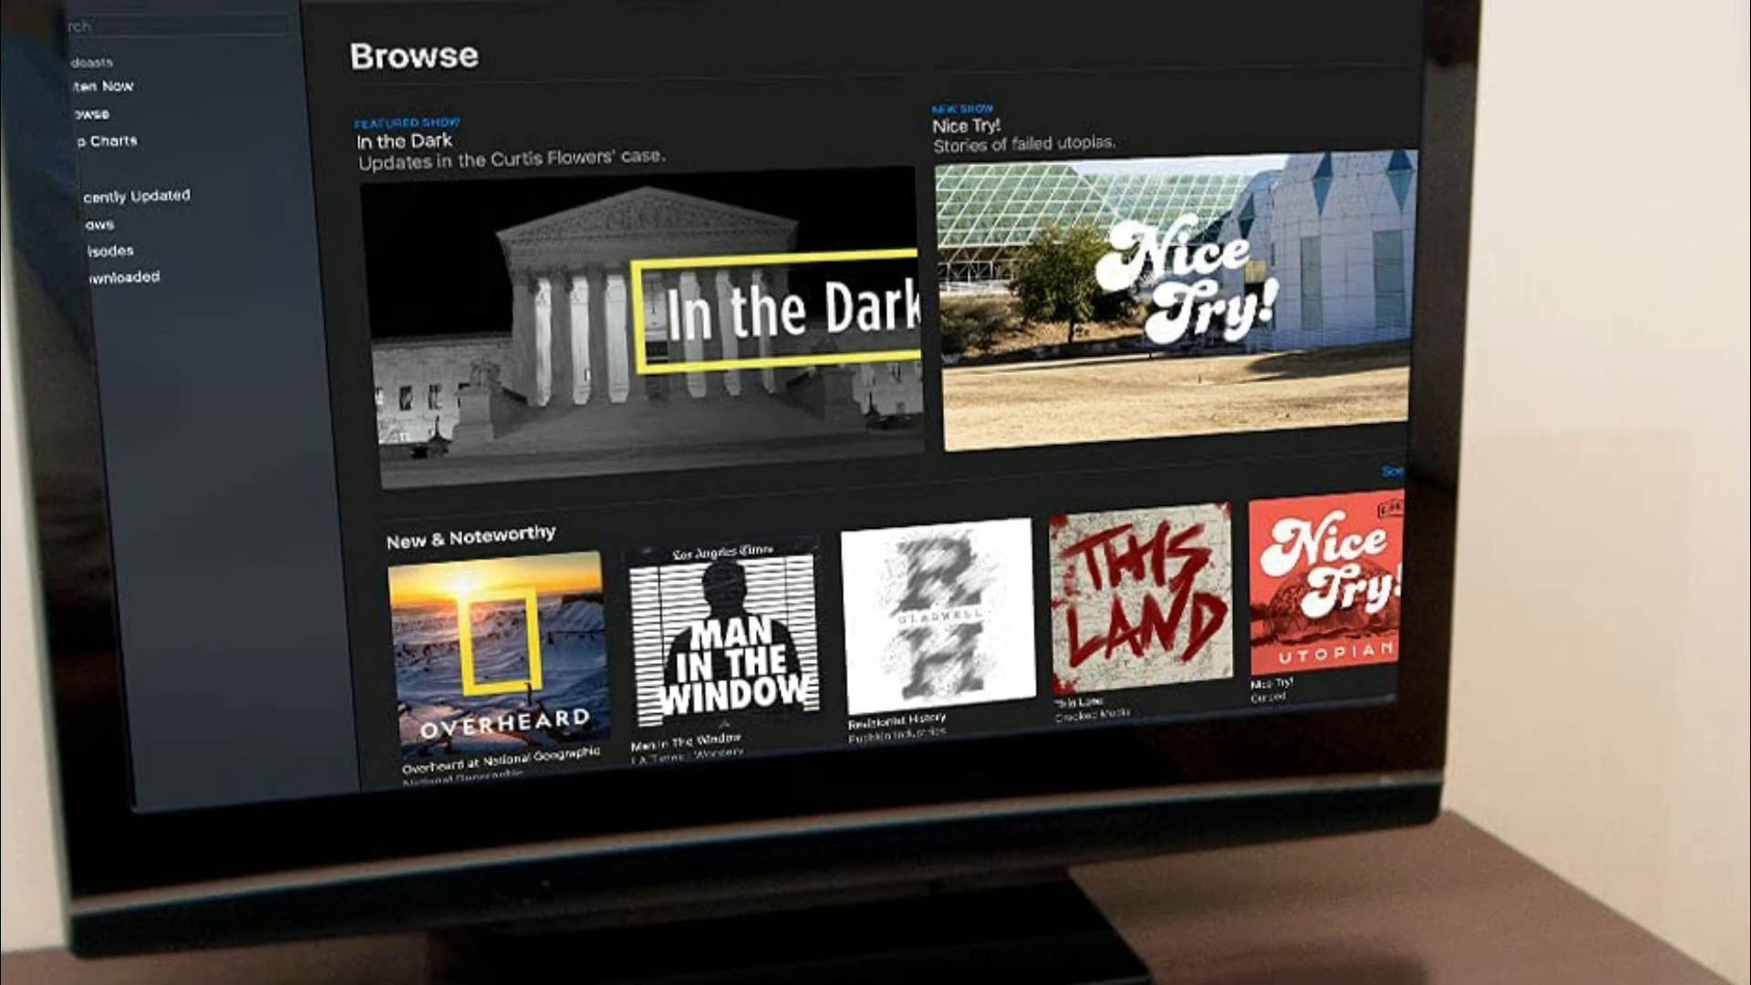
scroll("down", 3)
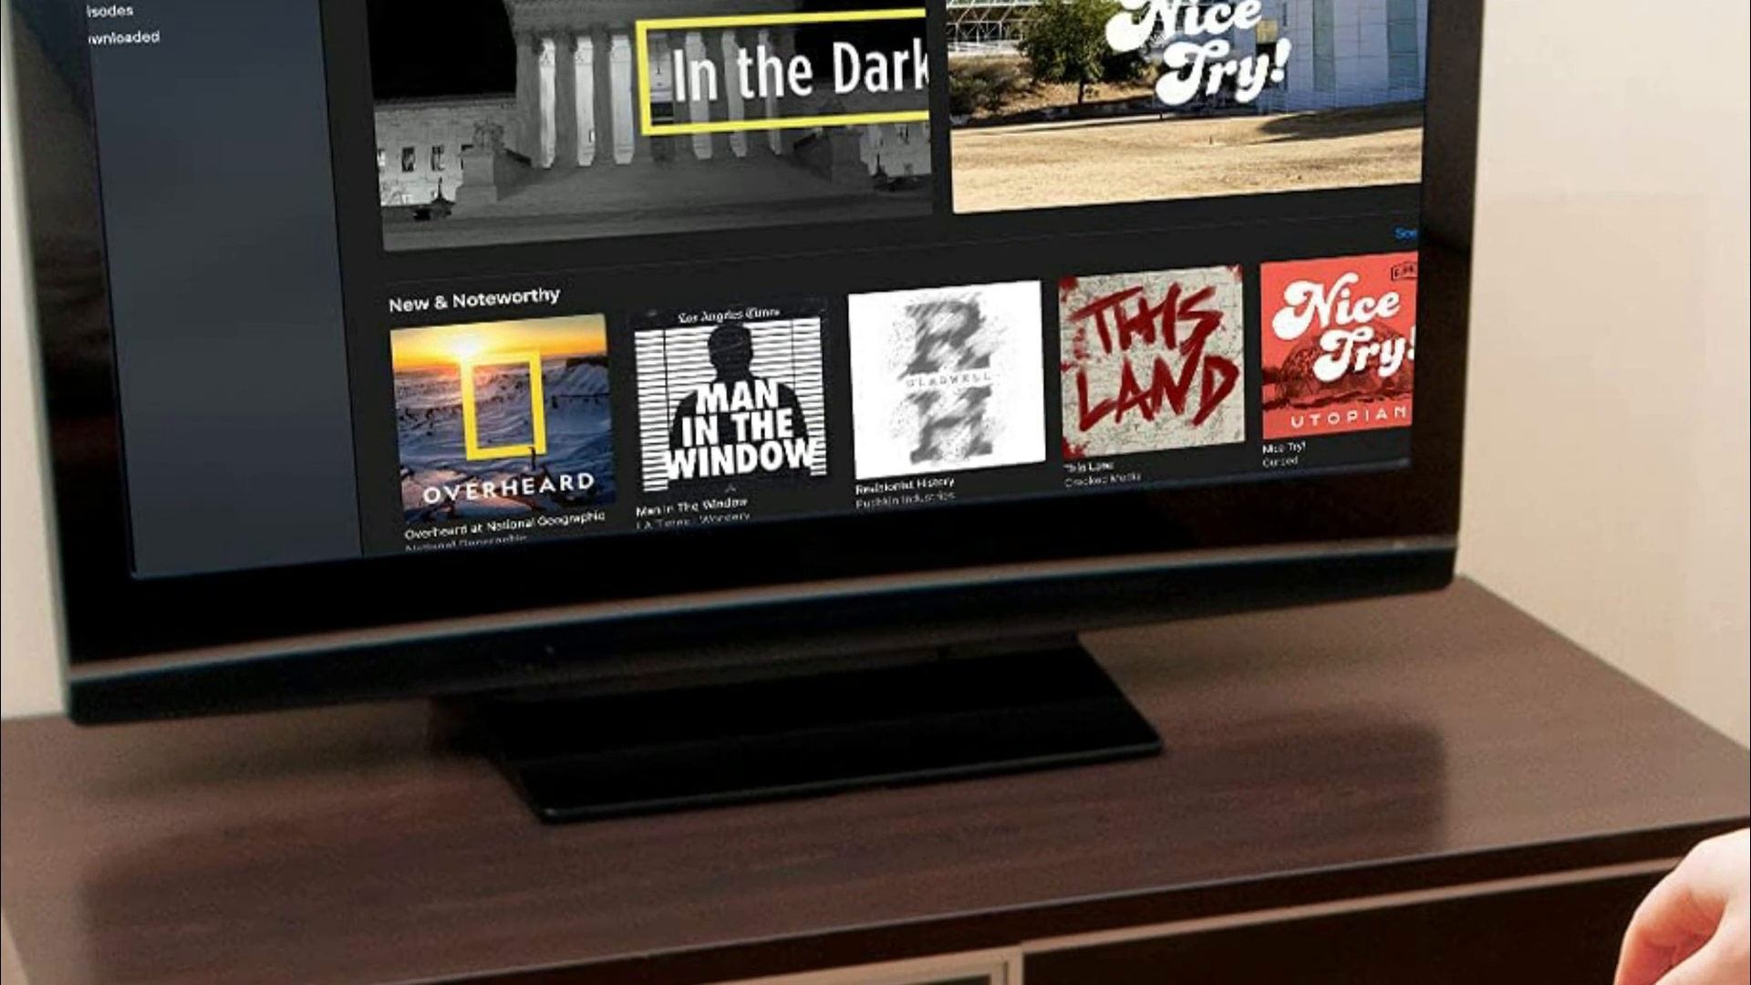
scroll("down", 3)
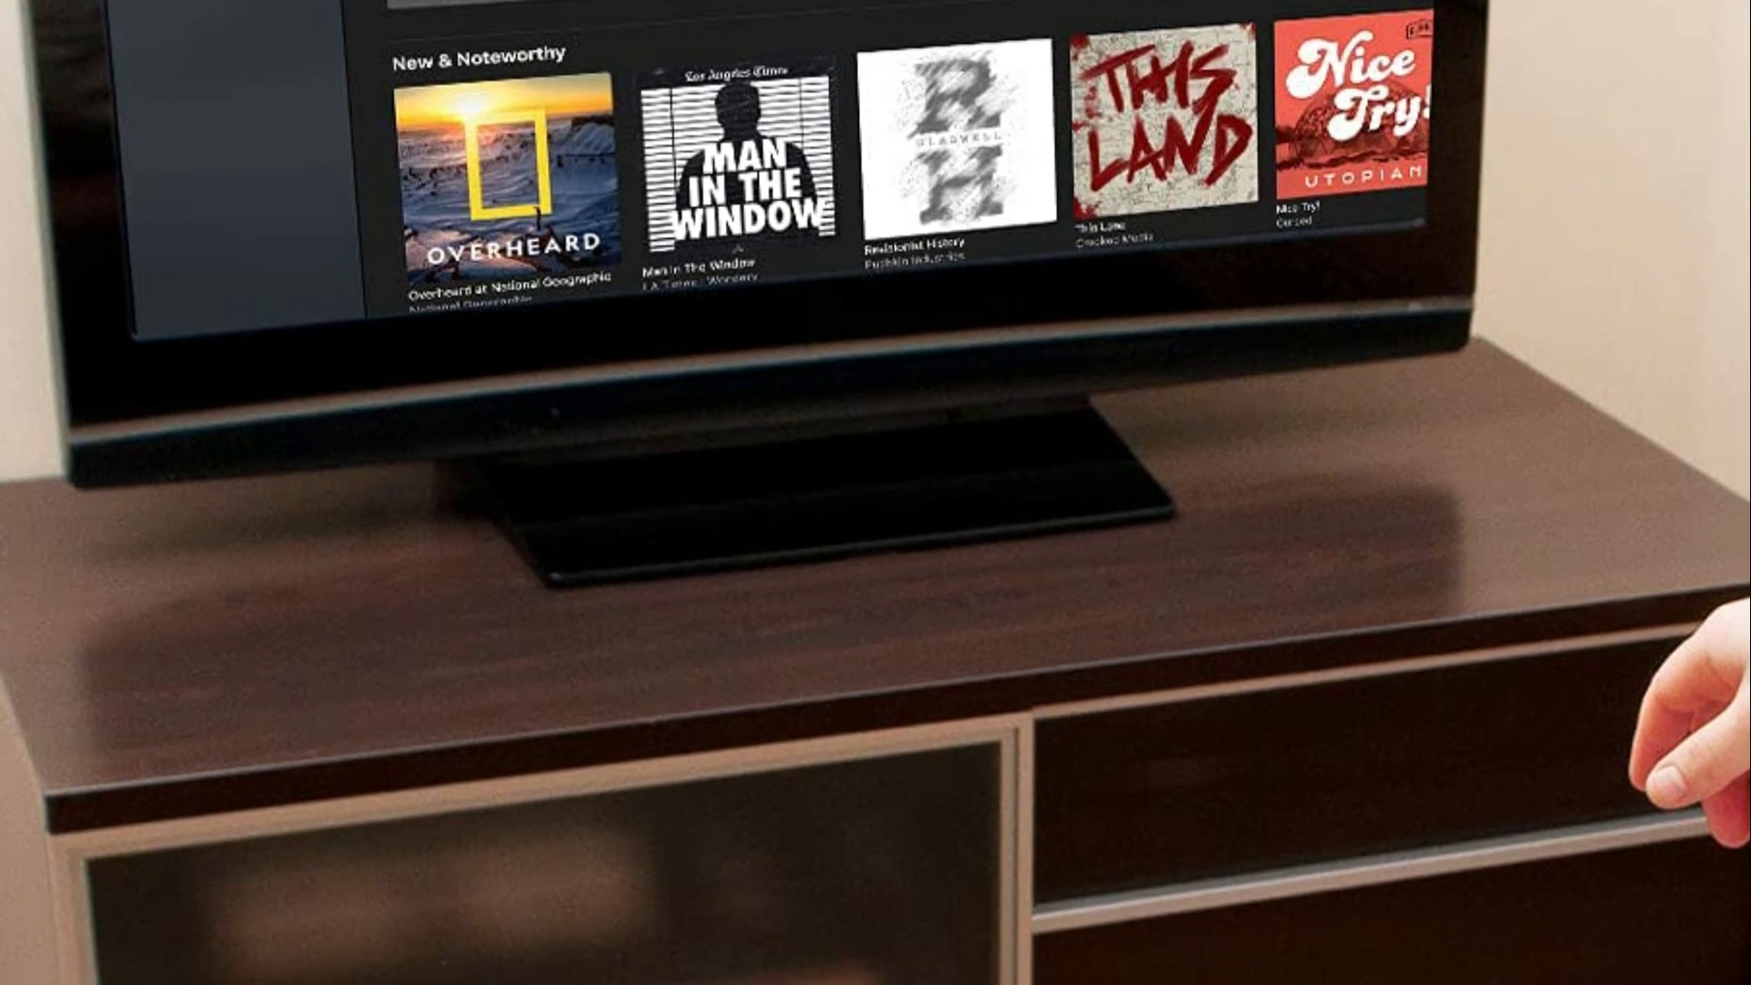